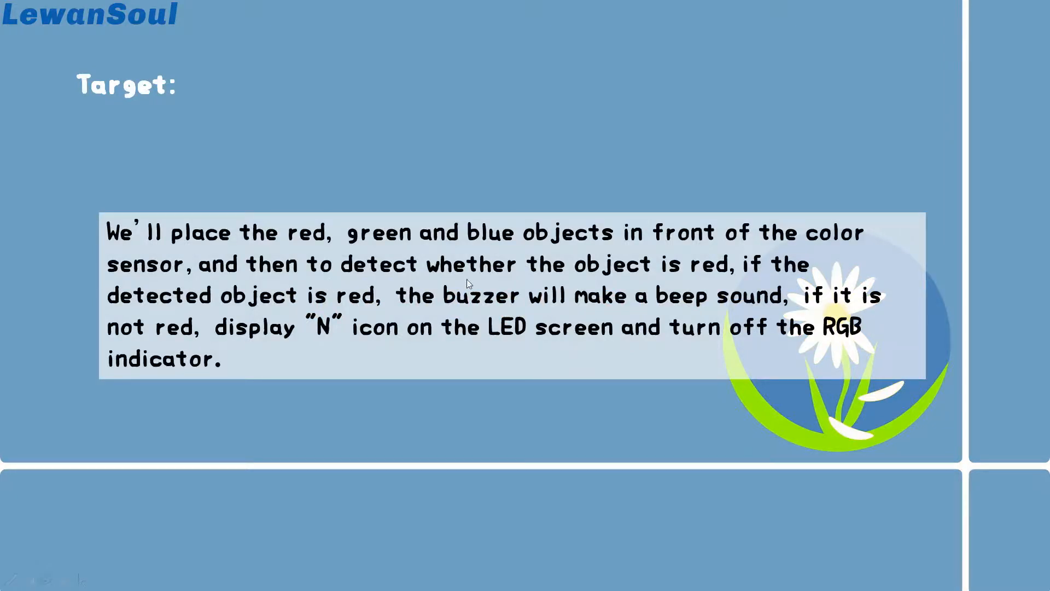
{"action": "mouse_move", "coordinate": [589, 317]}
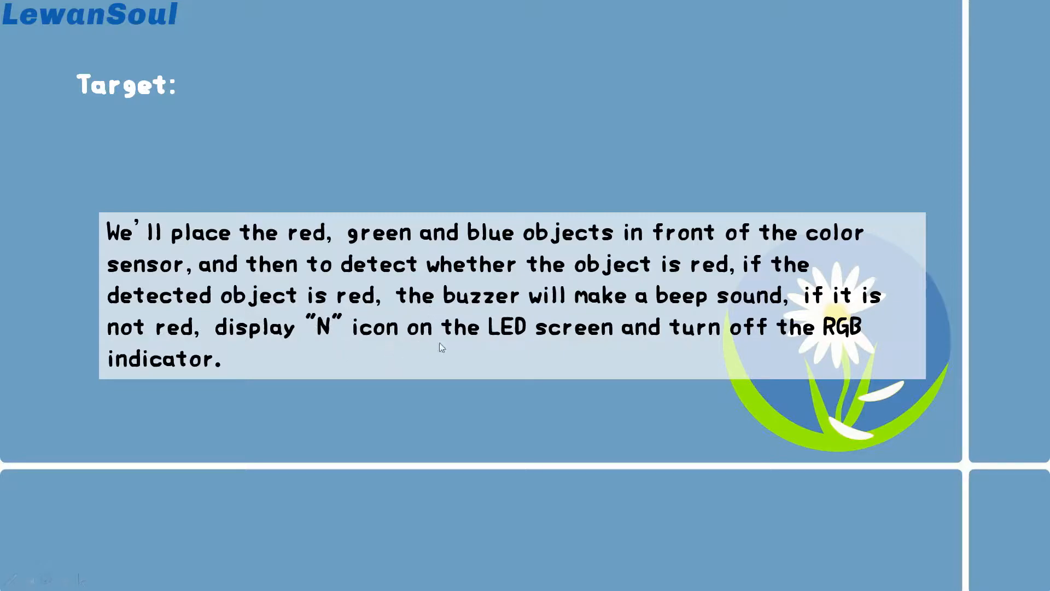
{"action": "mouse_move", "coordinate": [672, 343]}
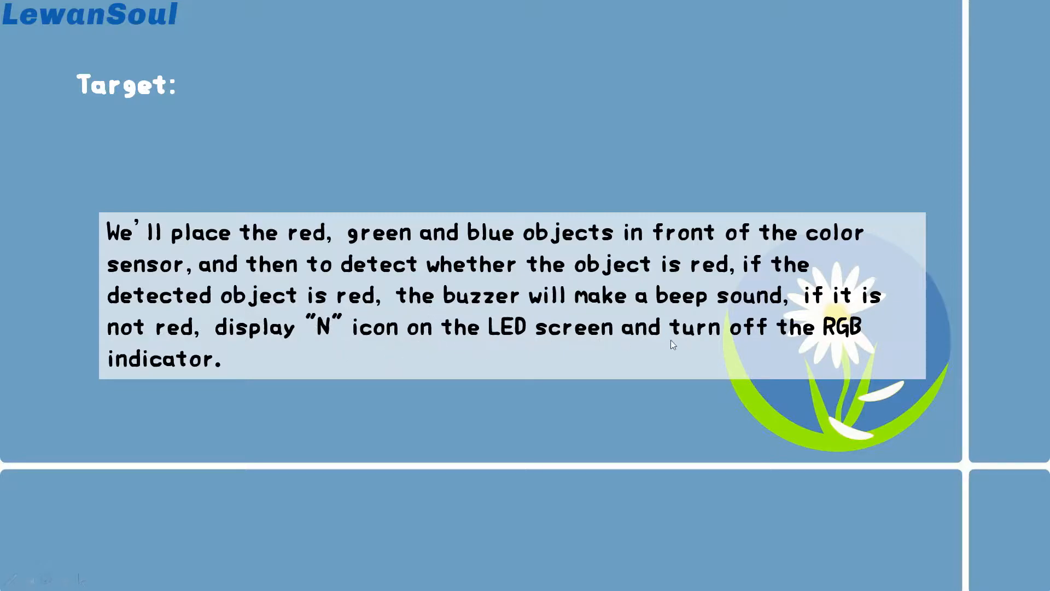
{"action": "mouse_move", "coordinate": [685, 354]}
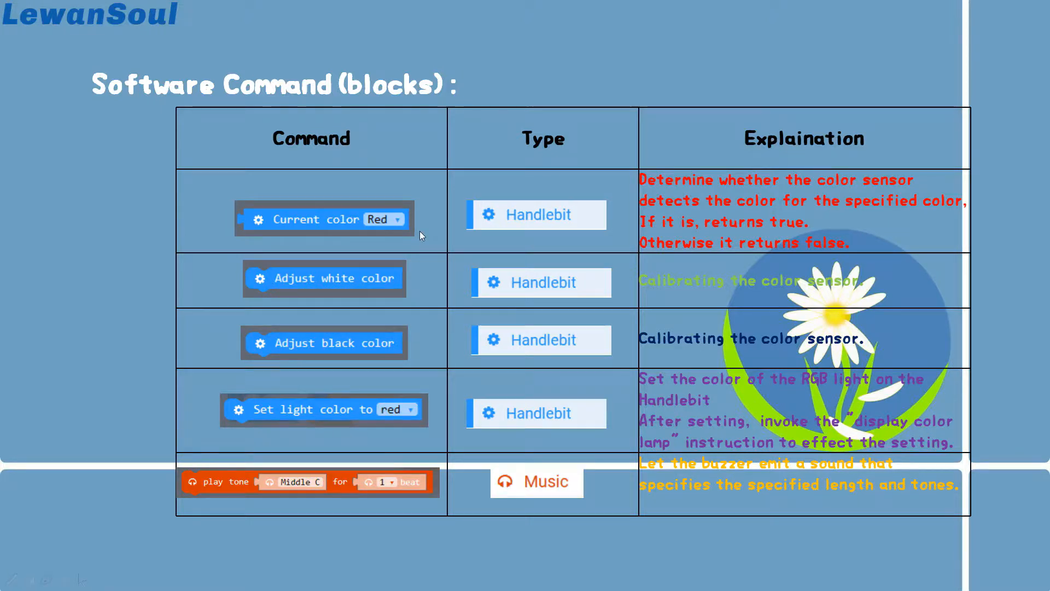
{"action": "mouse_move", "coordinate": [797, 240]}
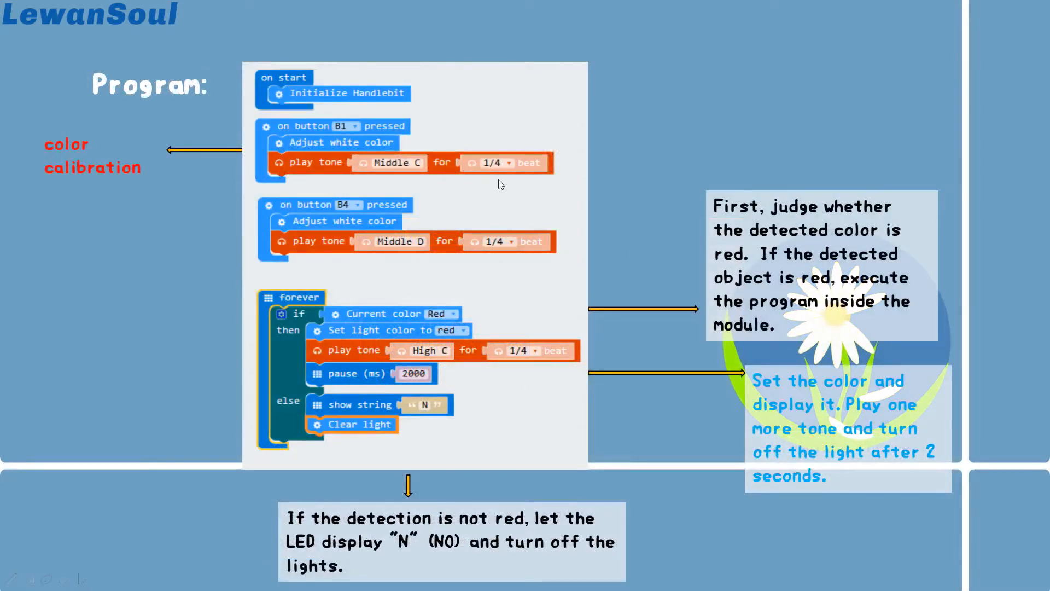
{"action": "mouse_move", "coordinate": [352, 154]}
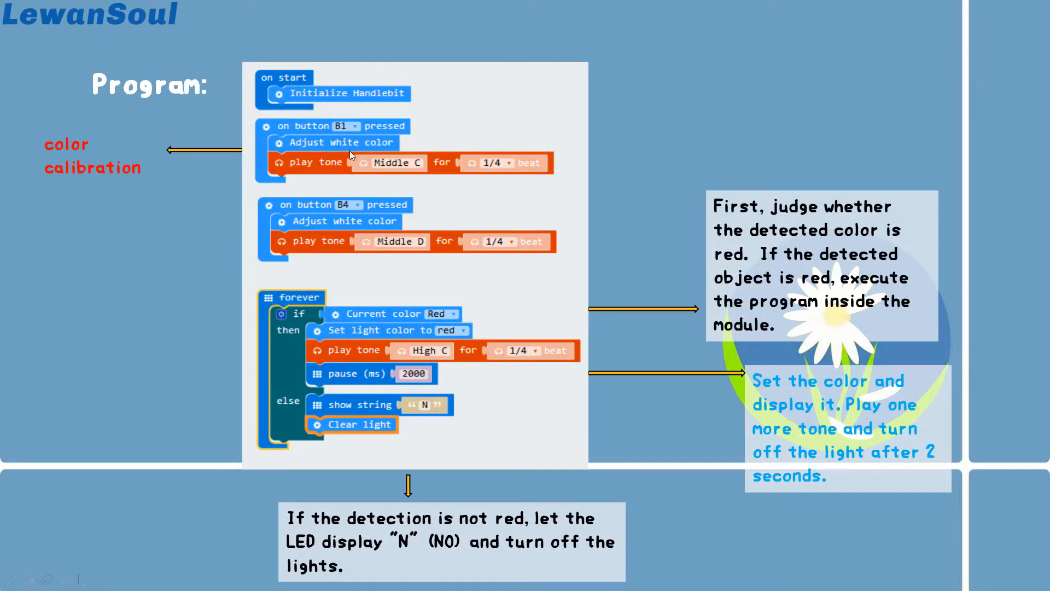
{"action": "mouse_move", "coordinate": [492, 434]}
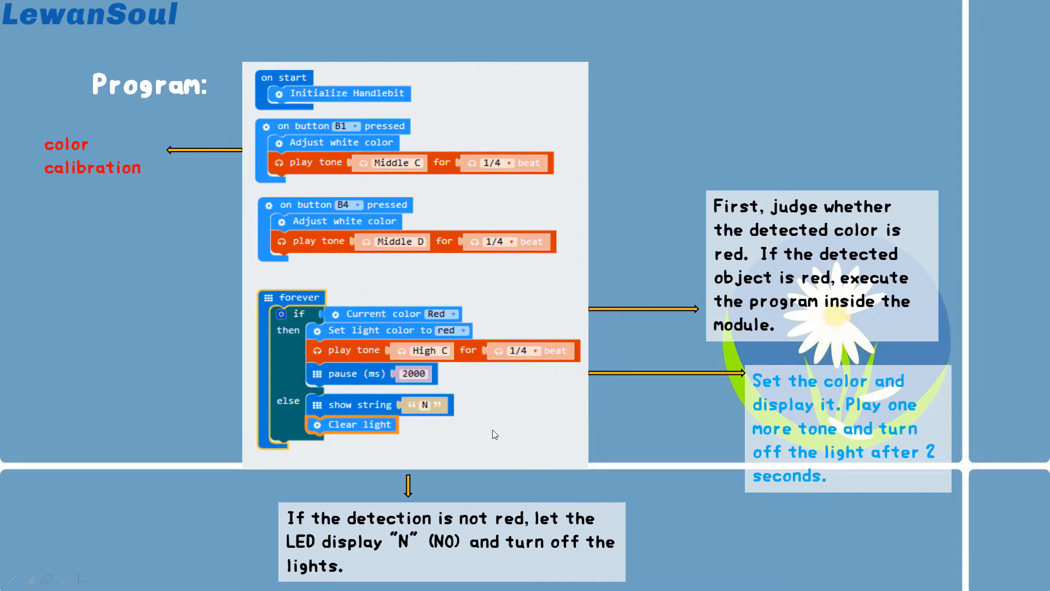
{"action": "mouse_move", "coordinate": [398, 362]}
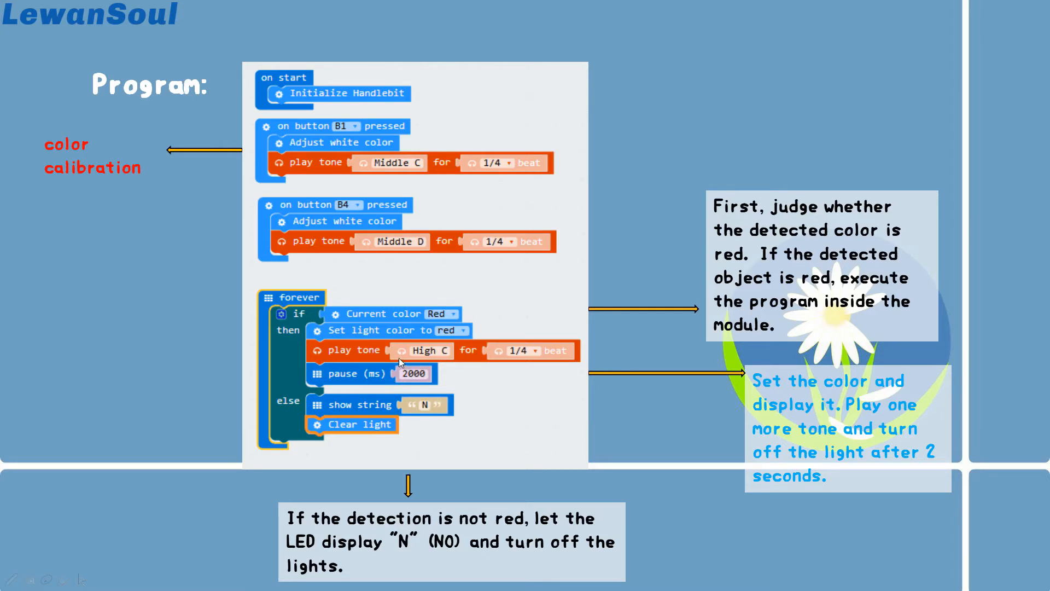
{"action": "mouse_move", "coordinate": [293, 323]}
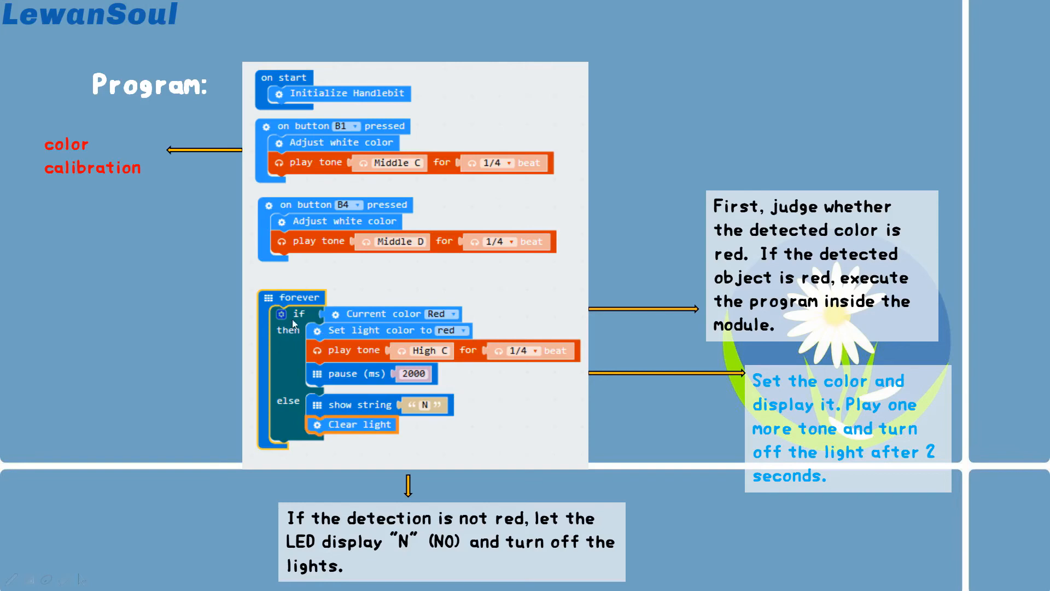